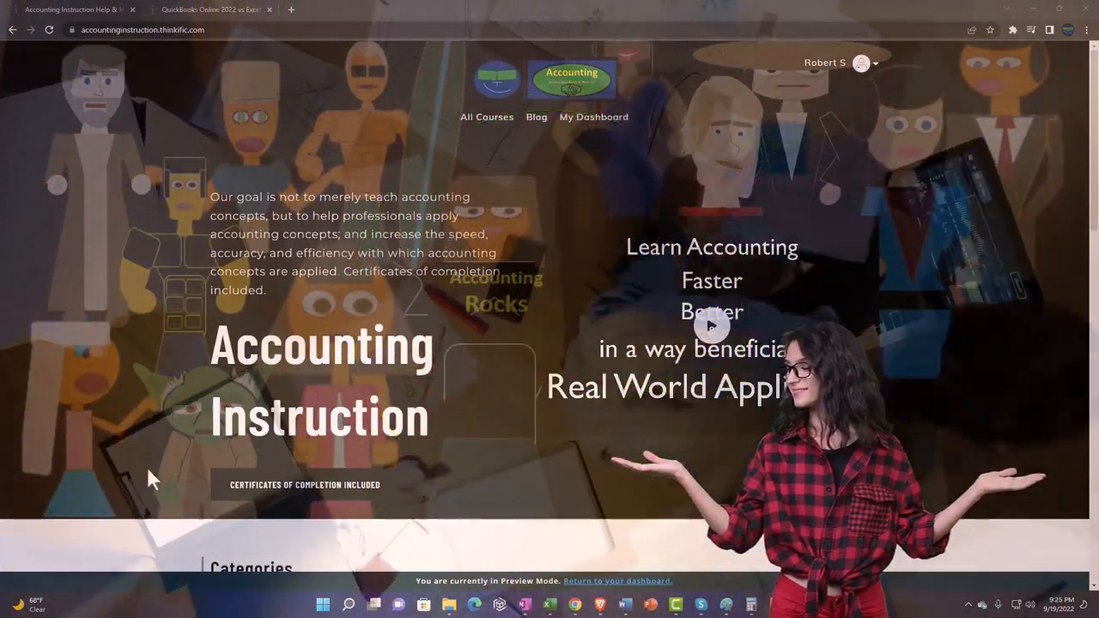
- Scroll the Accounting Instruction homepage down past the course categories
scroll("down", 3)
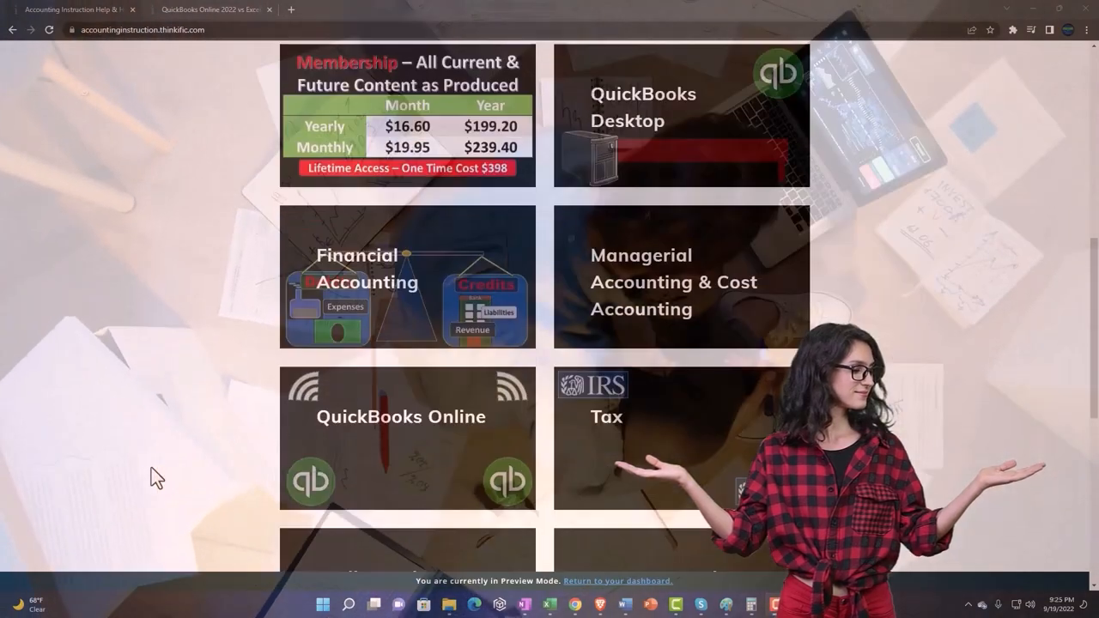
scroll("down", 3)
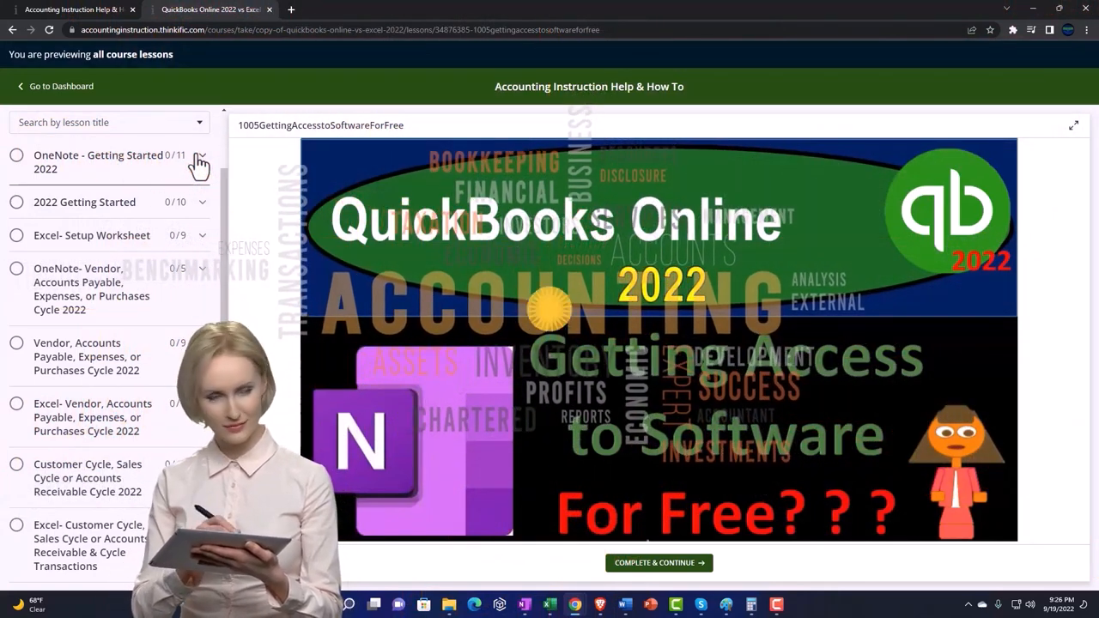
- Expand OneNote - Getting Started 2022 in the lesson sidebar to list its lessons
left_click(199, 161)
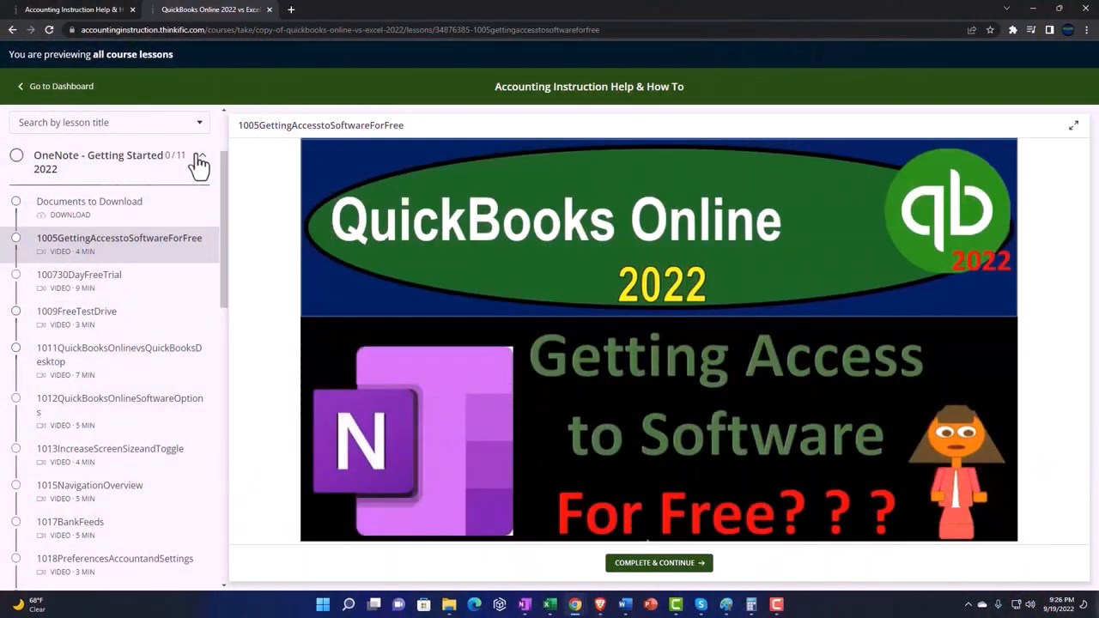
mouse_move(283, 236)
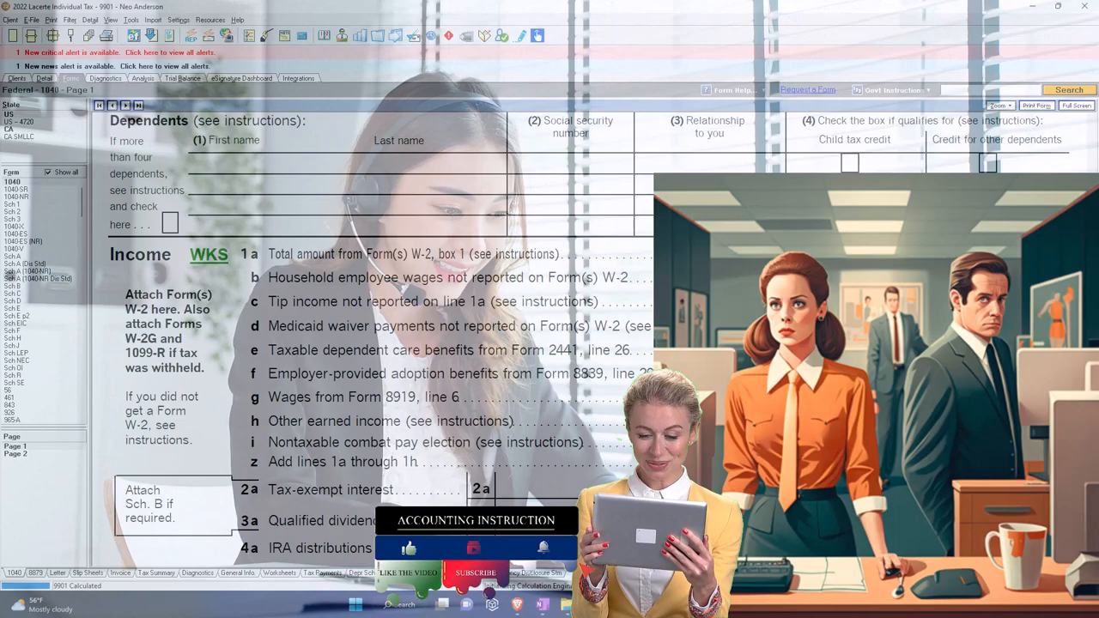
- Review page 1 through 100,000 total income and 87,050 taxable income, then return to Lacerte
scroll("down", 3)
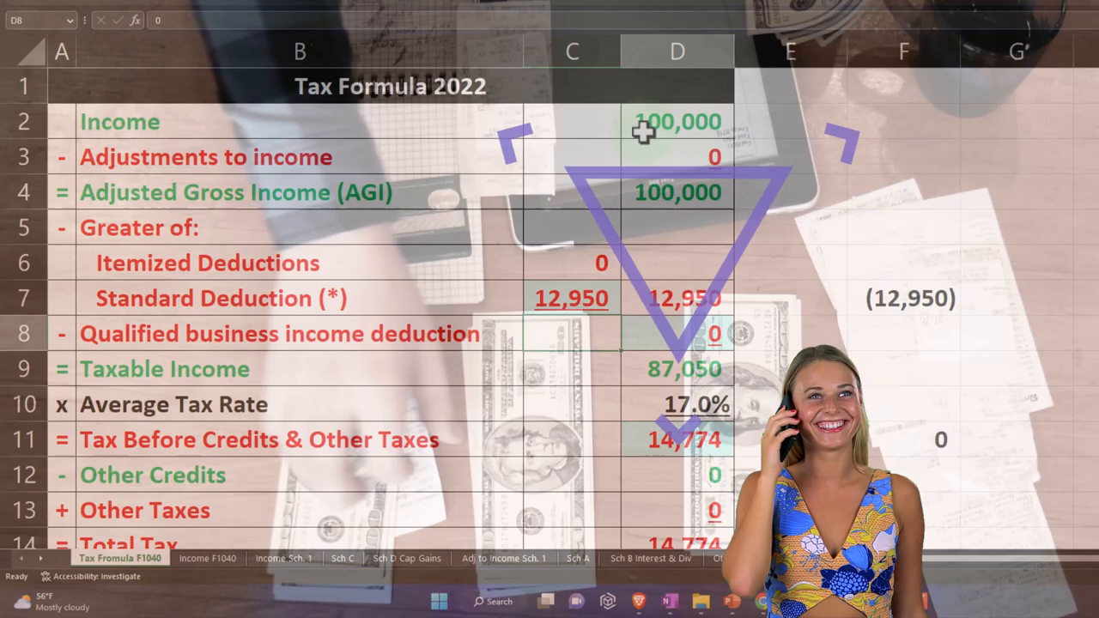
left_click(676, 369)
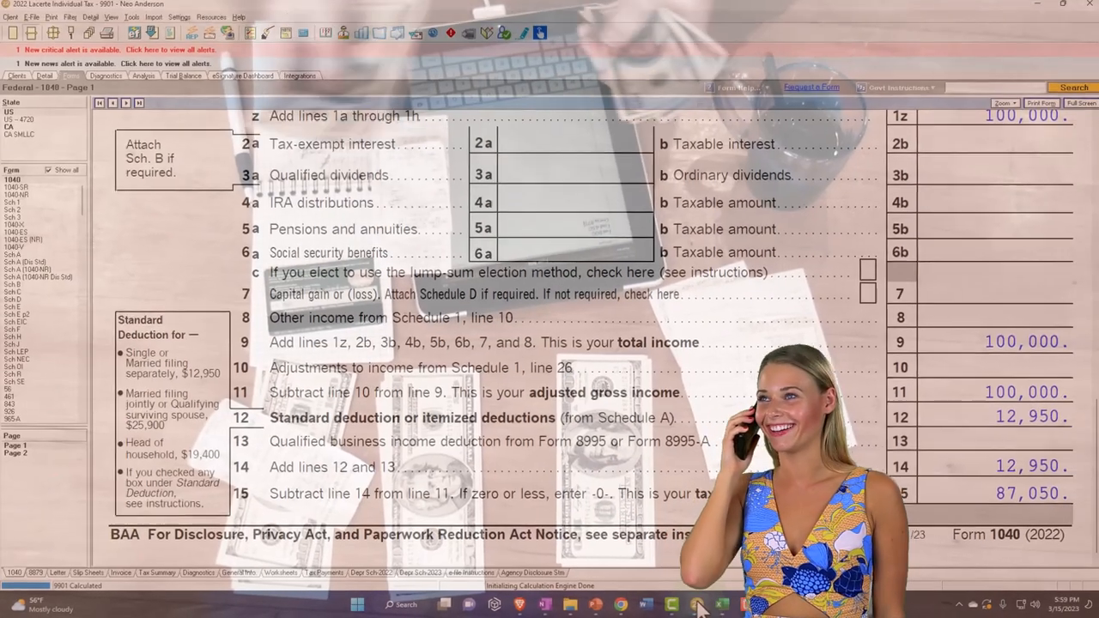
- Check page 2's 14,774 tax and 15,000 payments, then return to the top of page 1
scroll("down", 3)
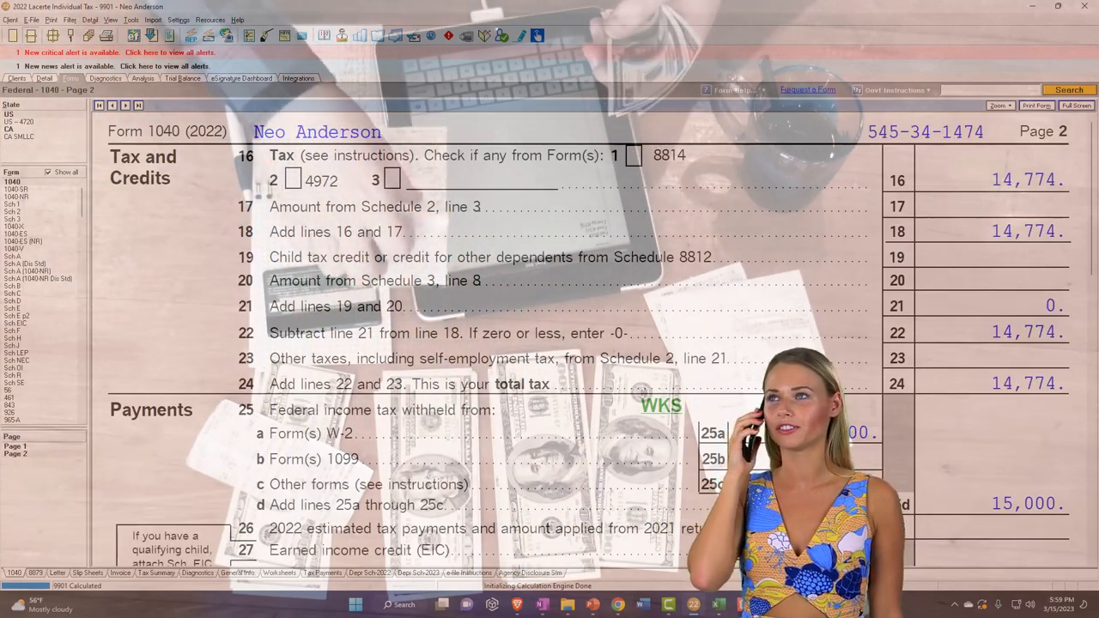
scroll("down", 3)
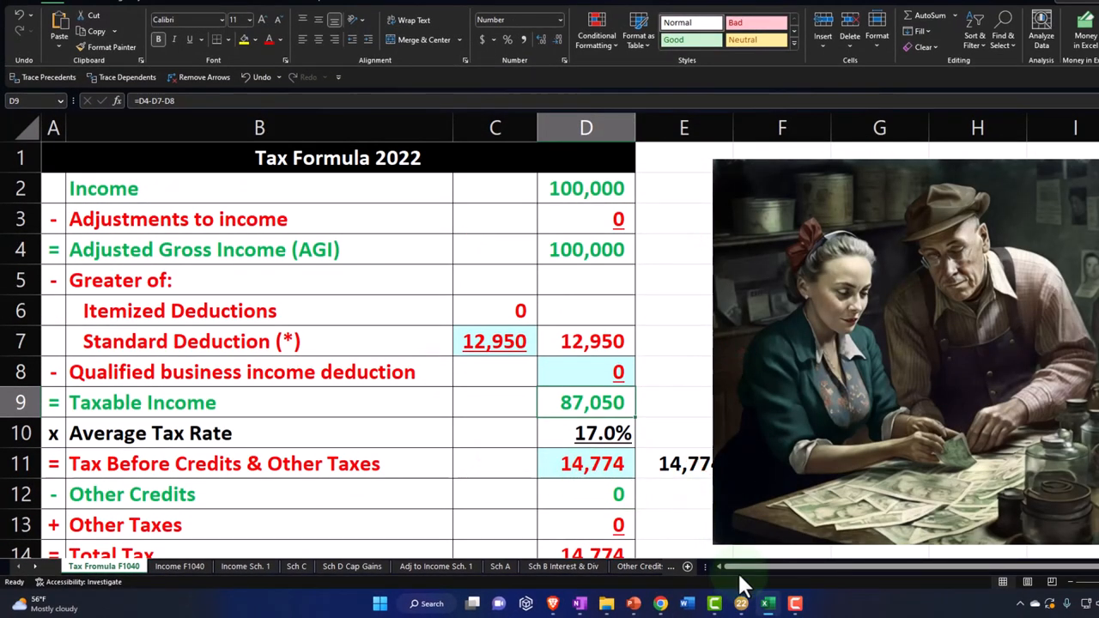
left_click(740, 603)
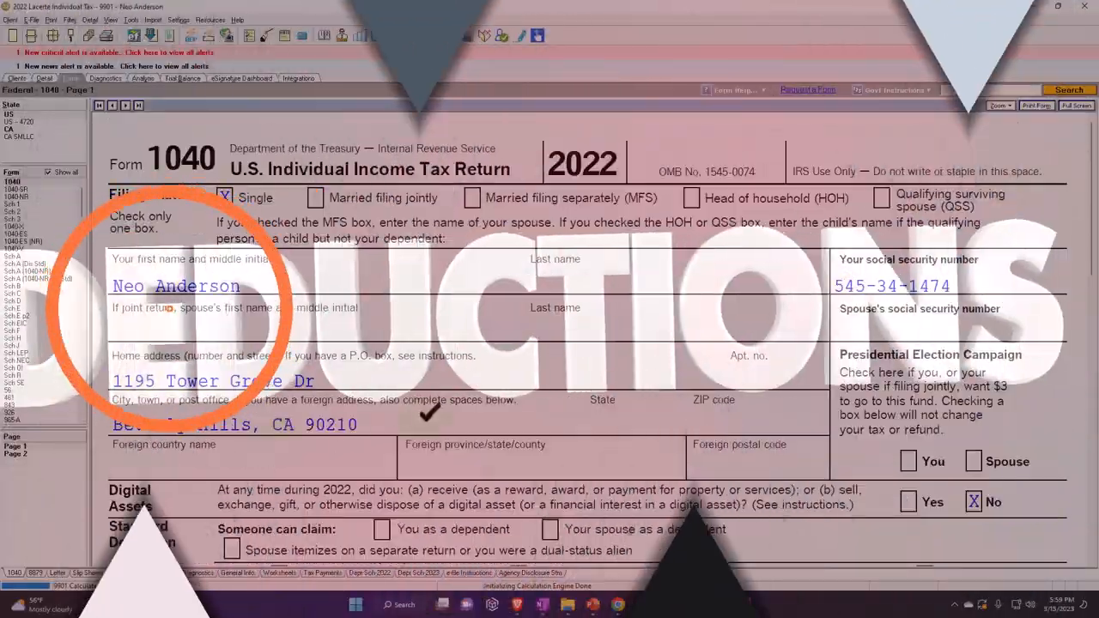
- Scroll Form 1040 page 1 down to lines 1z through 15, showing 100,000 total income
scroll("down", 3)
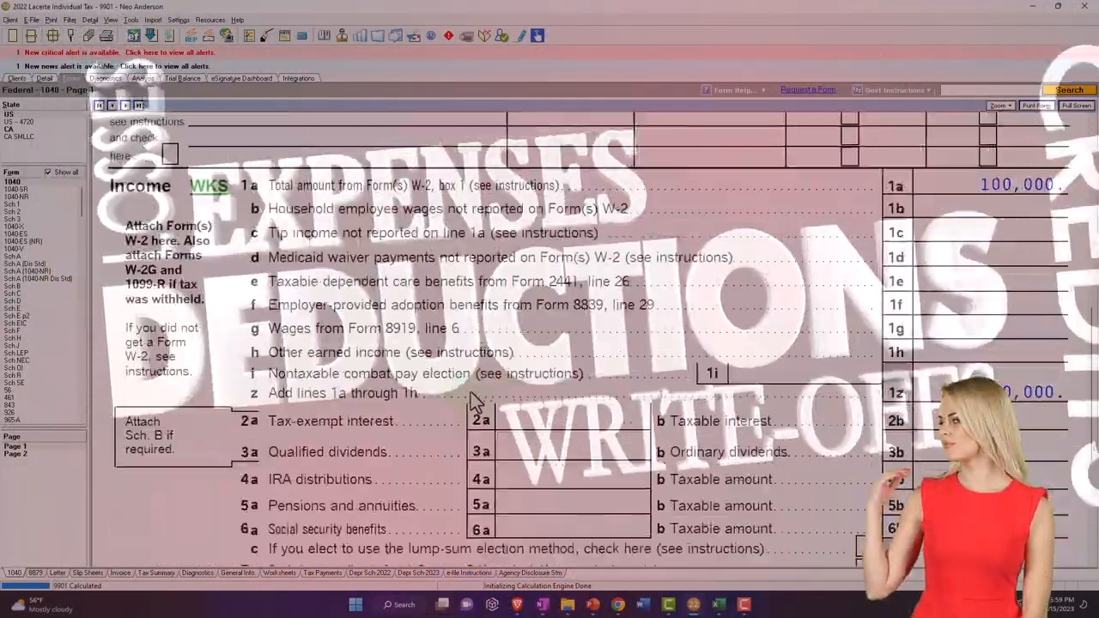
scroll("down", 3)
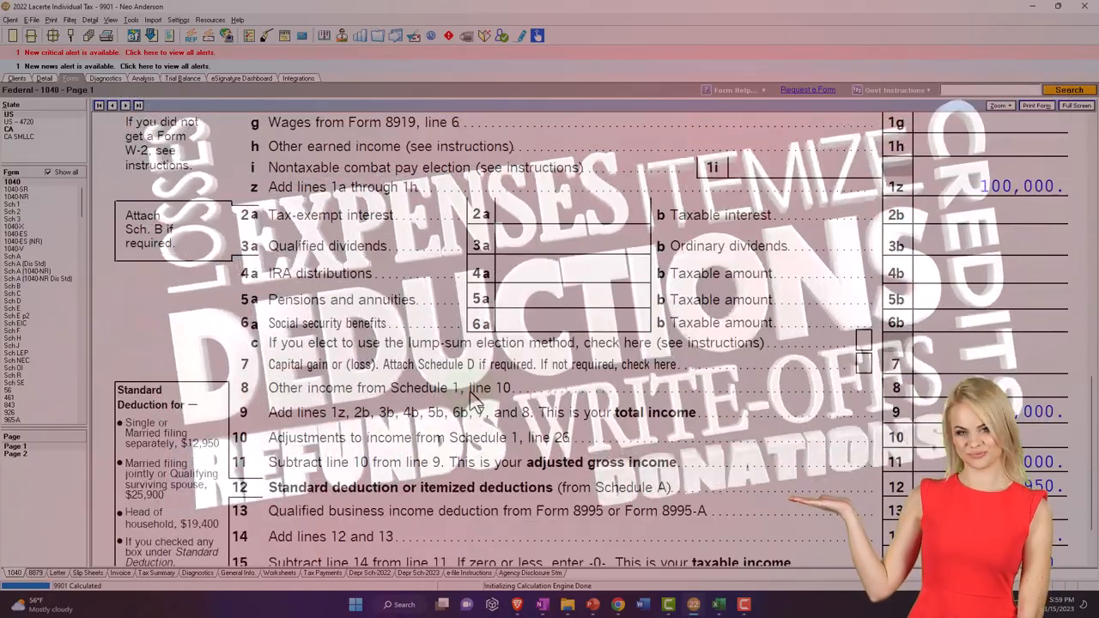
scroll("down", 3)
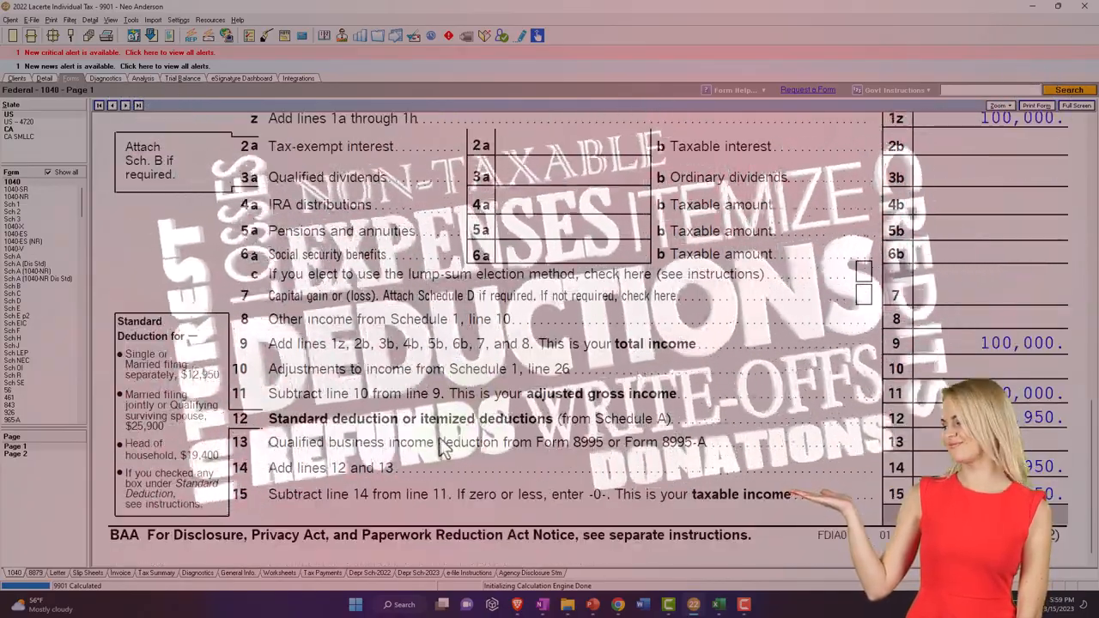